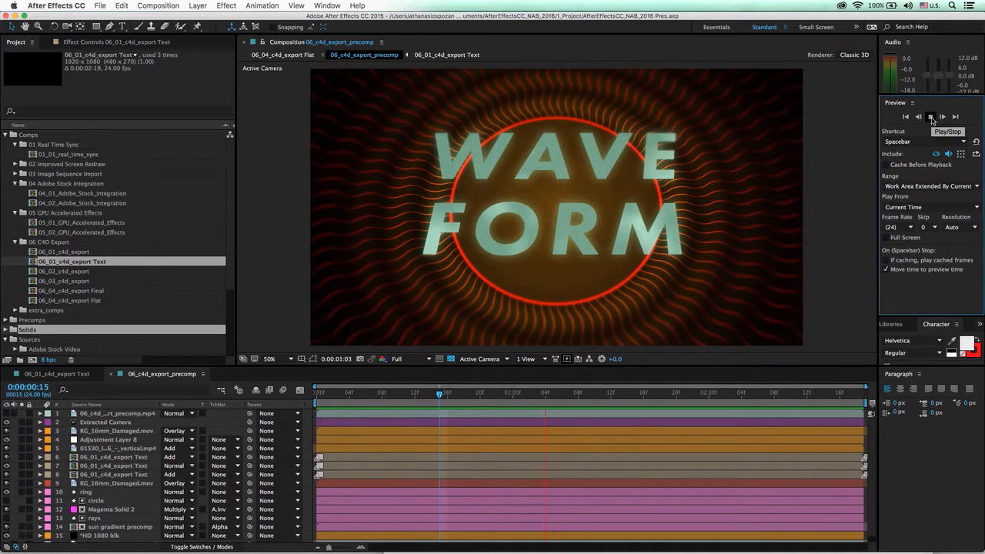
# Preview the WAVE/FORM text comp a few times, then start the MAXON Cinema 4D export
pyautogui.click(933, 116)
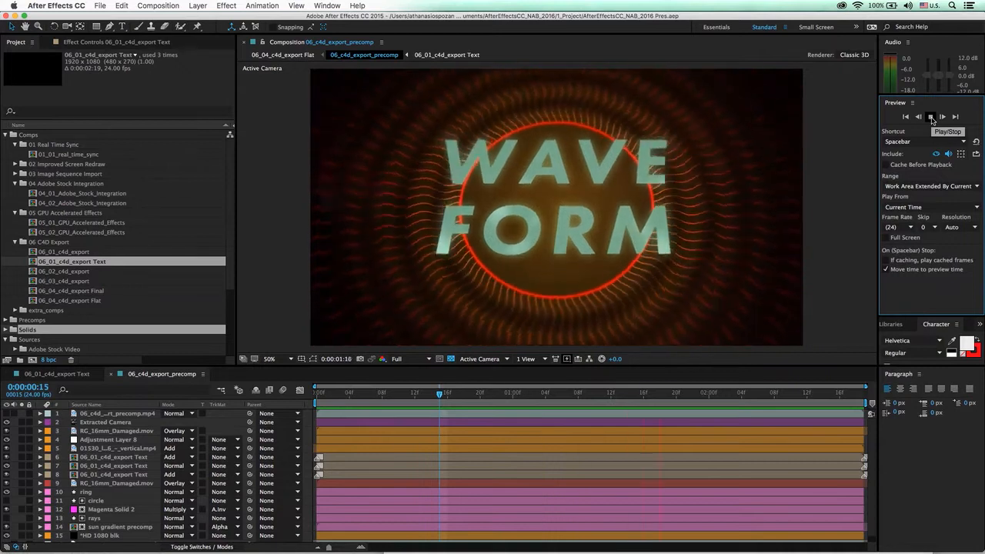
pyautogui.click(921, 115)
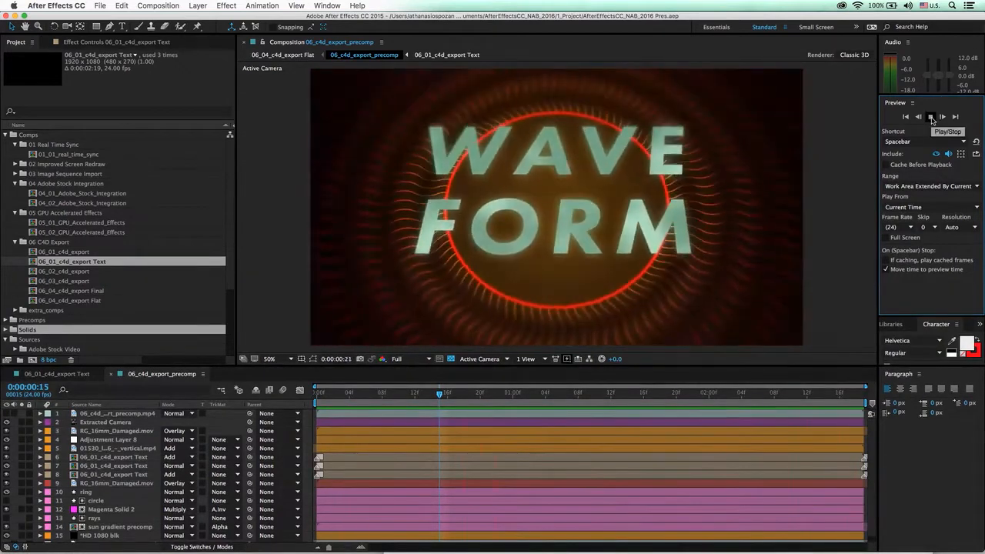
pyautogui.click(927, 117)
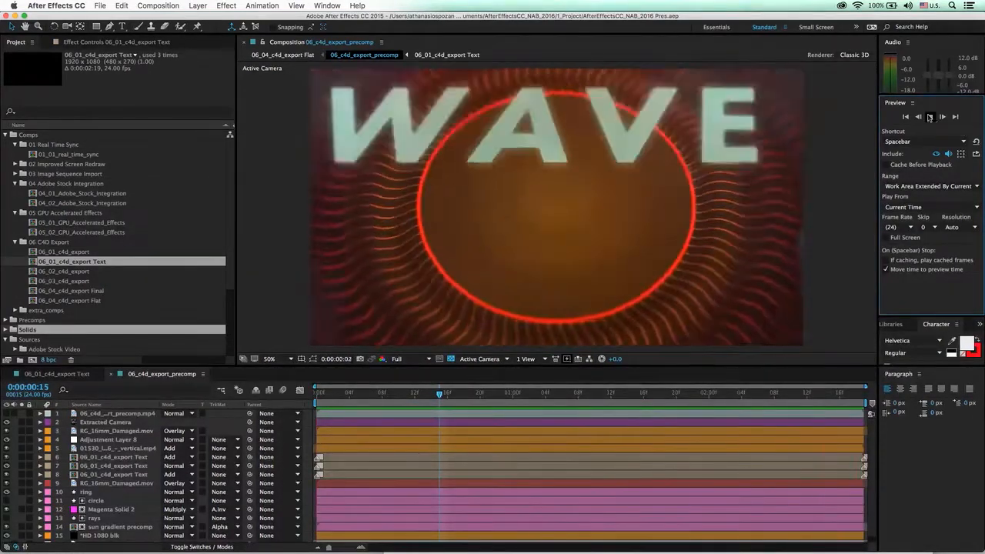
pyautogui.click(928, 117)
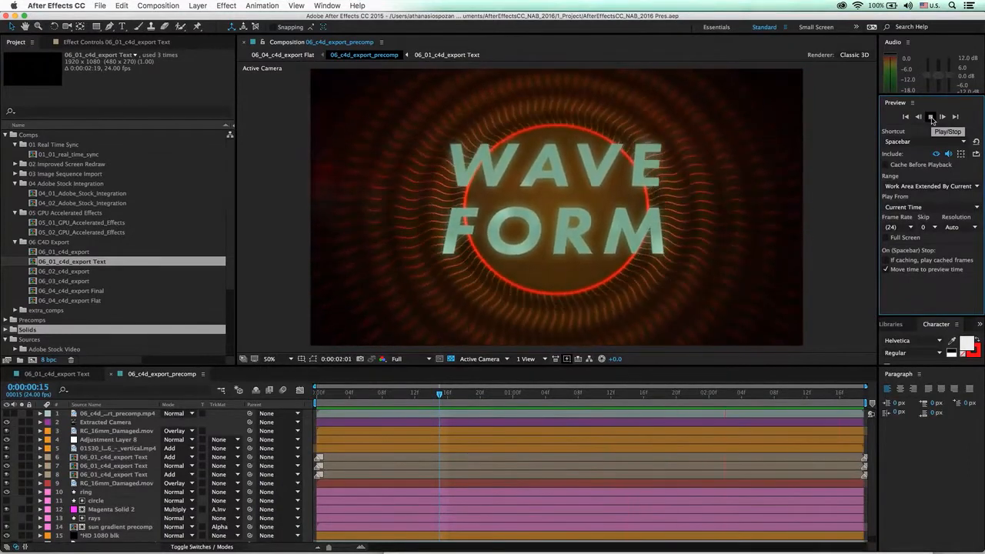
pyautogui.click(934, 116)
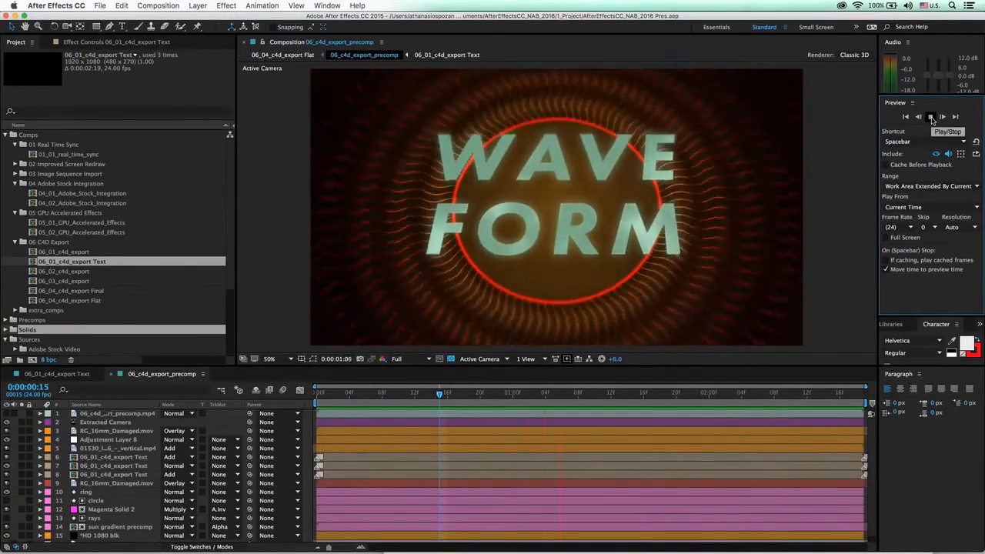
pyautogui.click(930, 116)
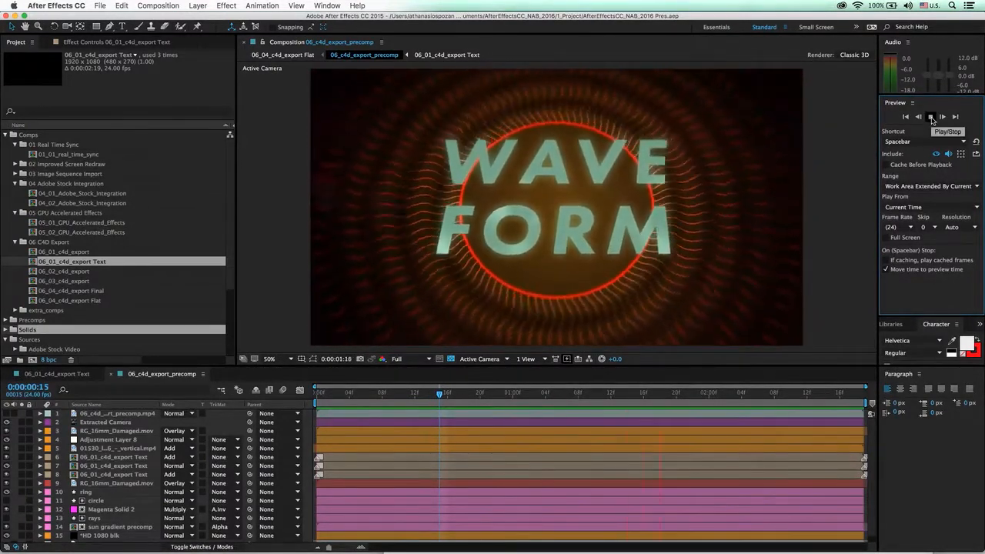
pyautogui.click(932, 116)
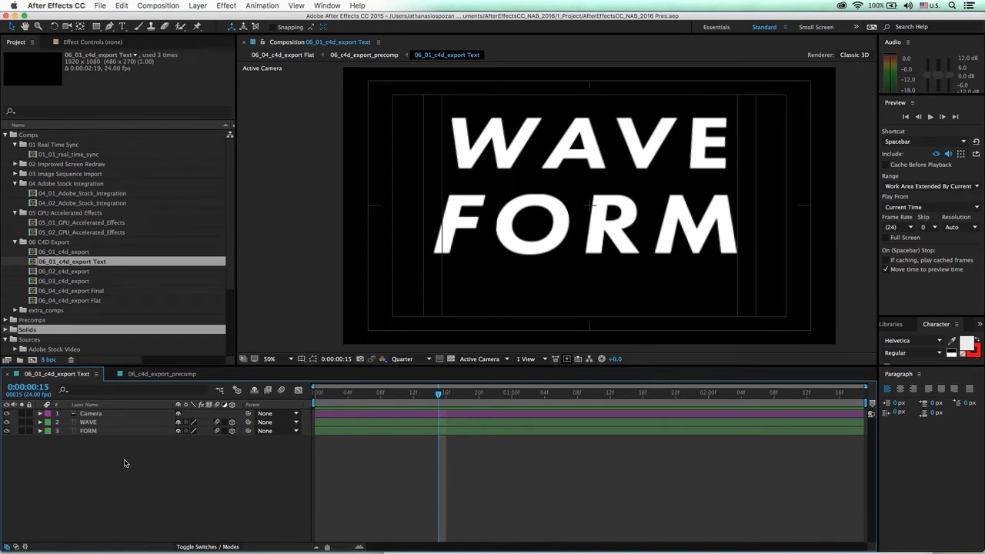
pyautogui.moveTo(194, 168)
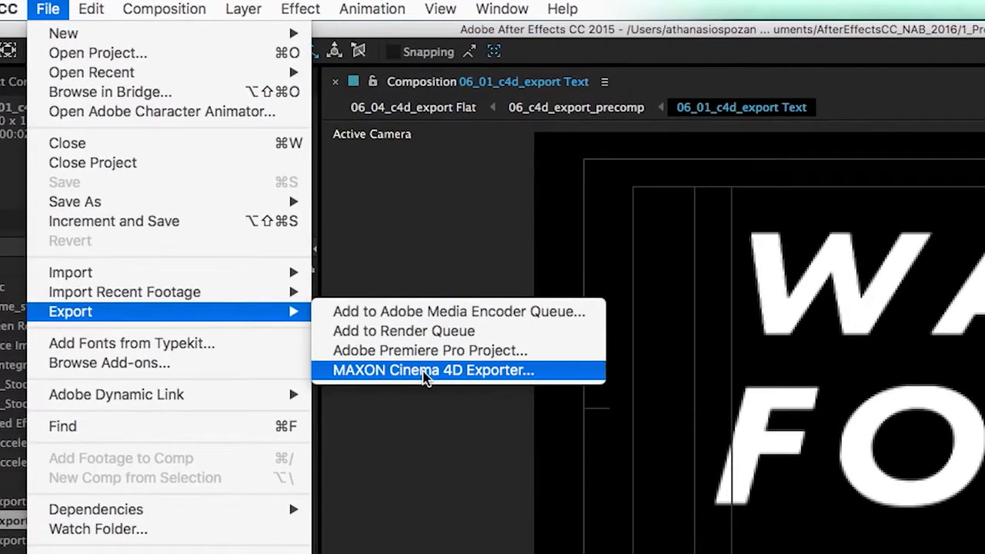
pyautogui.click(456, 370)
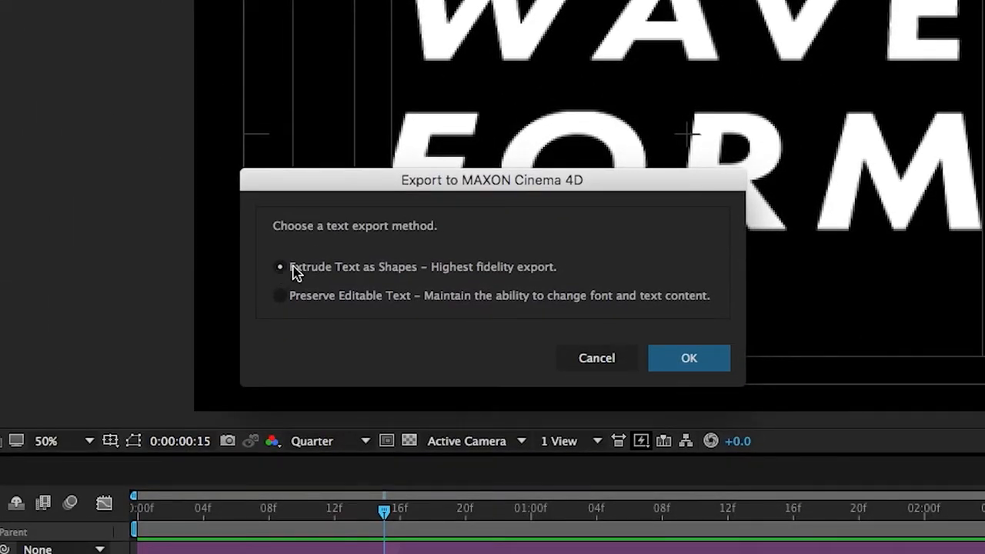
pyautogui.moveTo(433, 277)
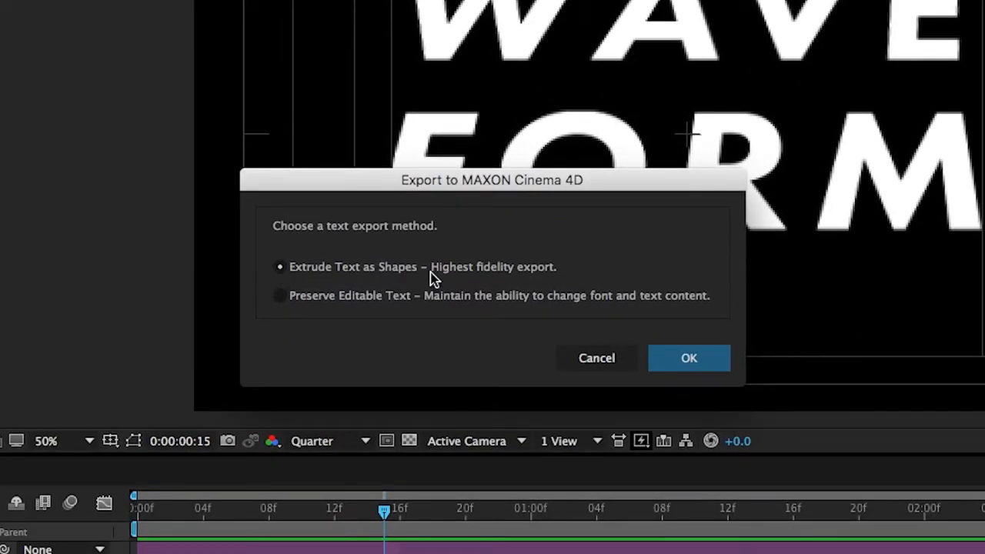
pyautogui.moveTo(546, 274)
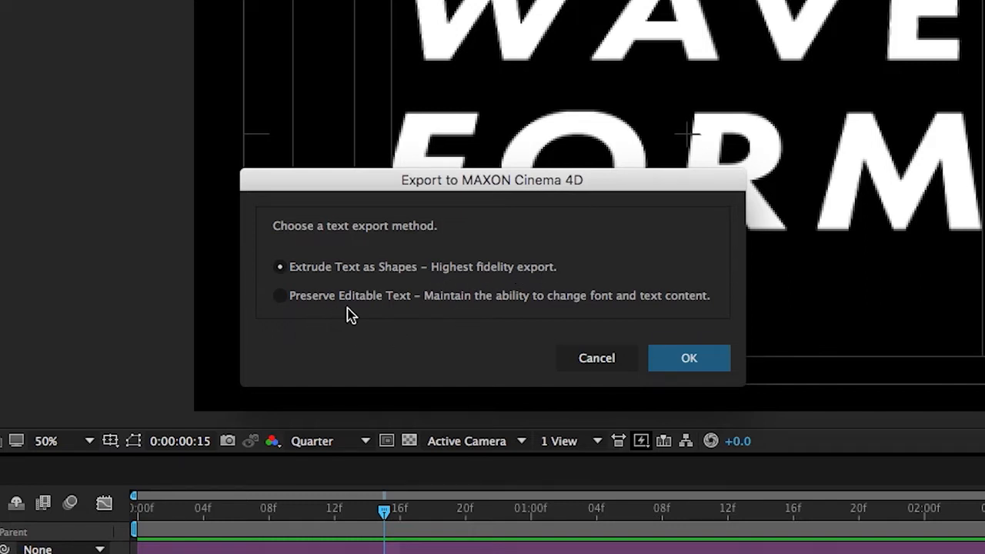
pyautogui.moveTo(447, 314)
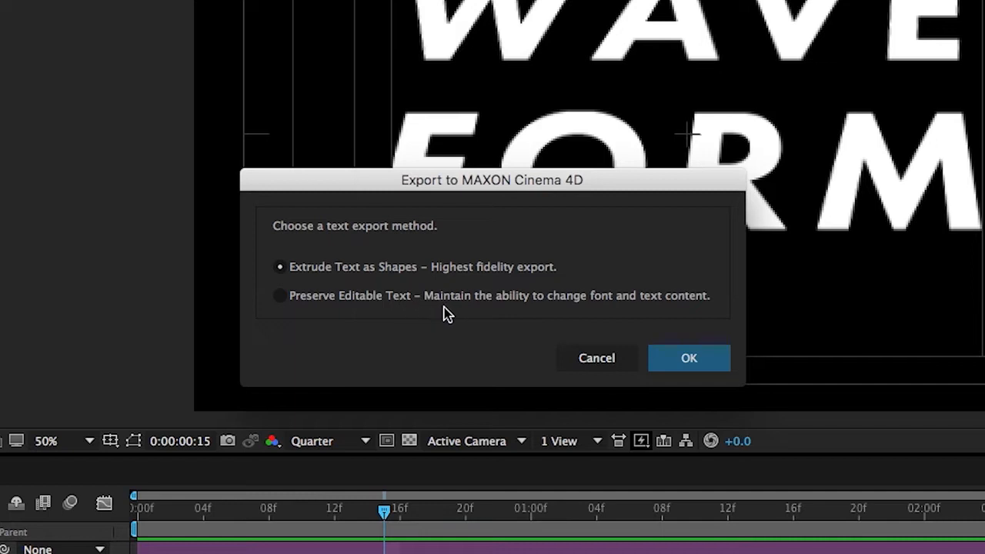
pyautogui.moveTo(689, 316)
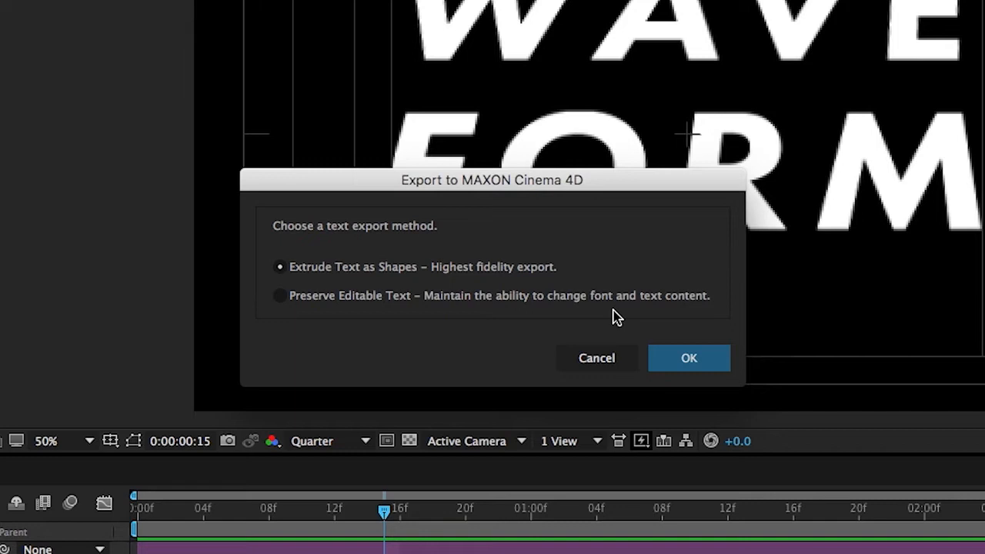
pyautogui.moveTo(696, 362)
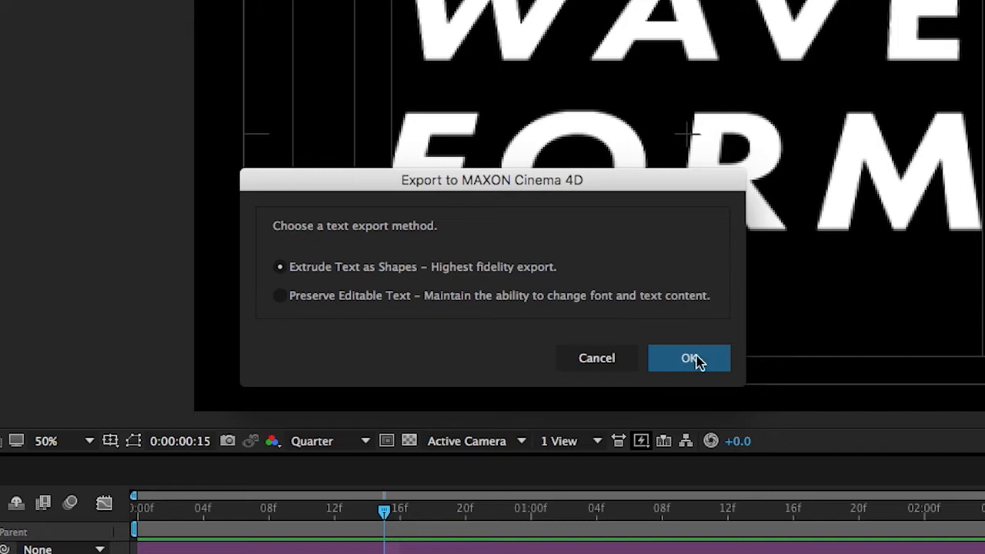
# Confirm exporting the text as extruded shapes
pyautogui.click(689, 358)
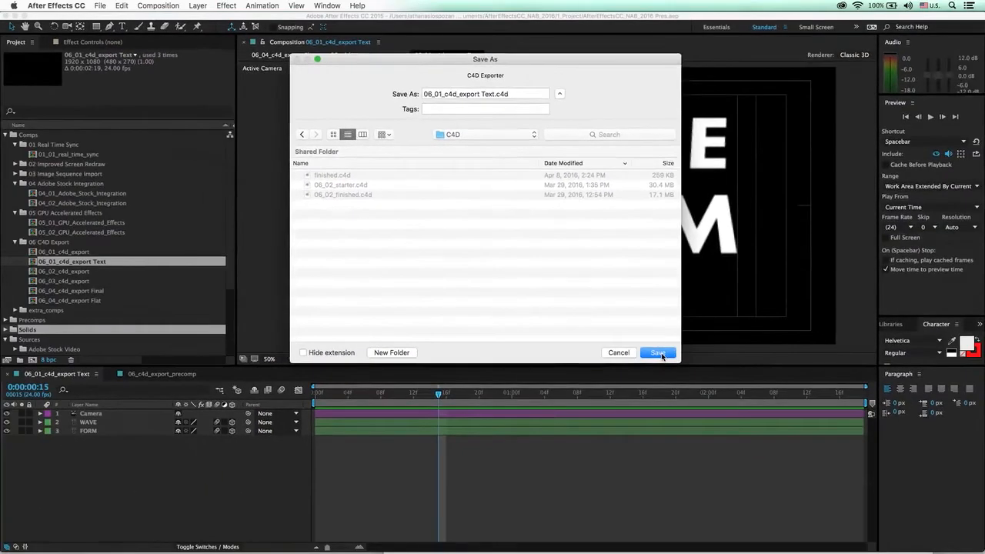
# Save the export as 06_01_c4d_export Text.c4d in the C4D folder
pyautogui.click(658, 353)
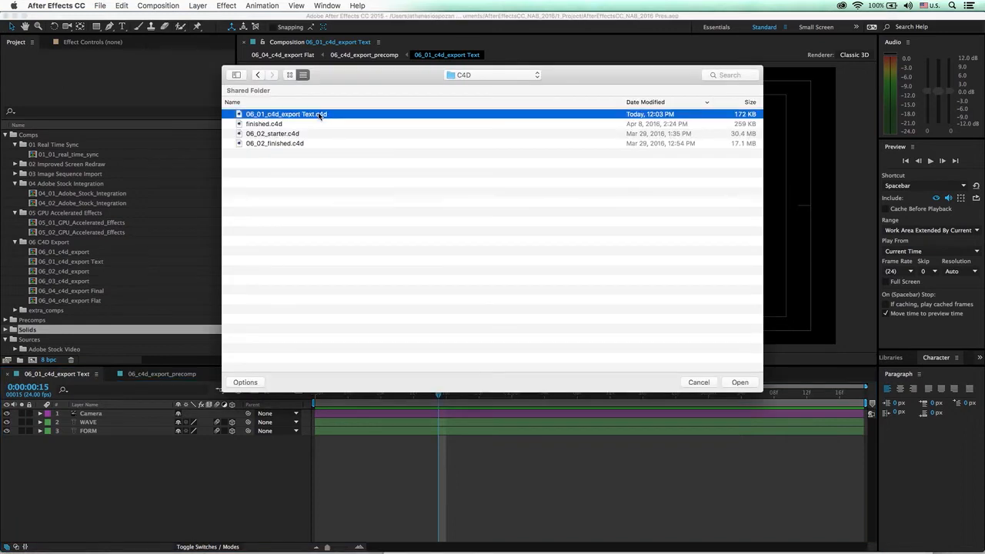
# Choose the exported 06_01_c4d_export Text.c4d file for opening in Cinema 4D
pyautogui.click(740, 383)
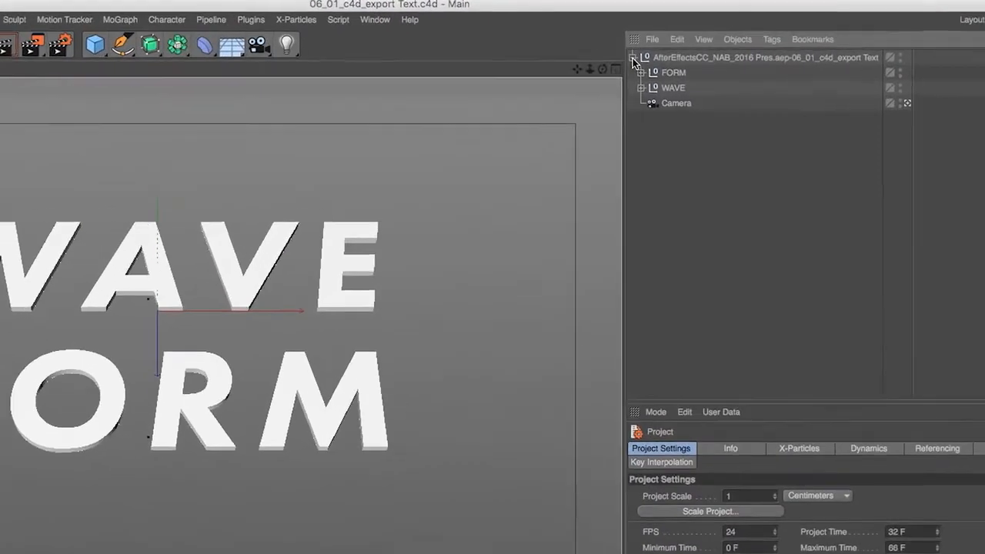
# Expand the FORM and WAVE groups and shift-select all eight letter Extrude objects
pyautogui.click(654, 72)
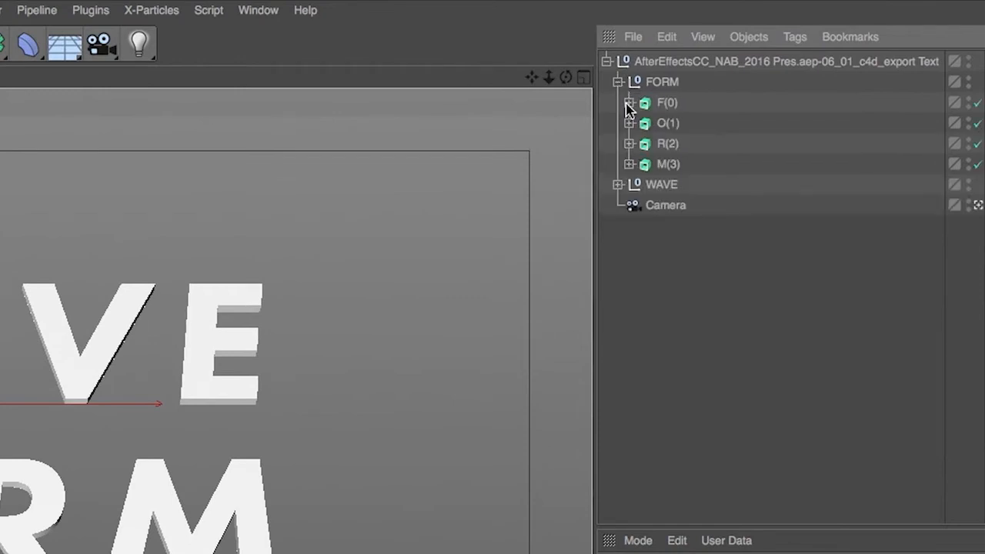
pyautogui.click(620, 184)
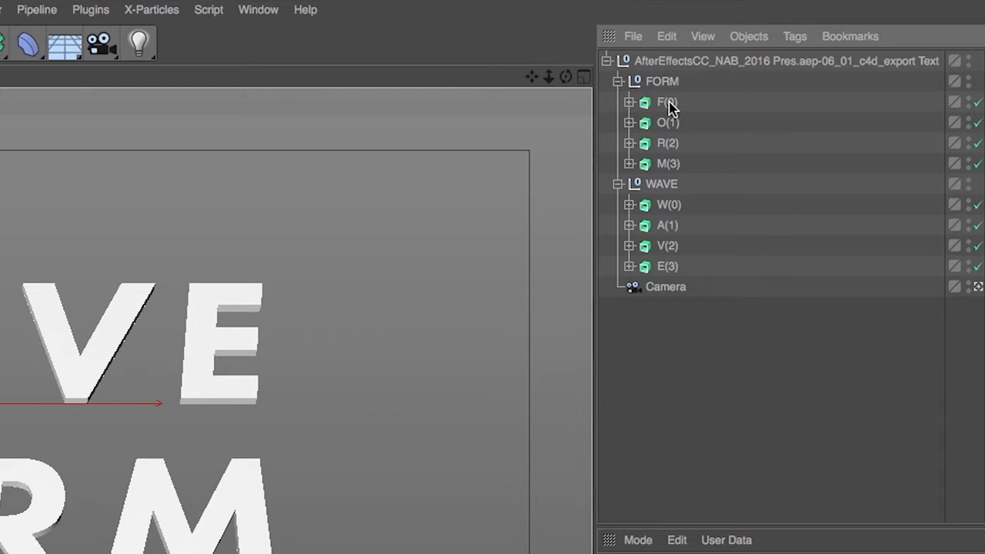
pyautogui.click(668, 164)
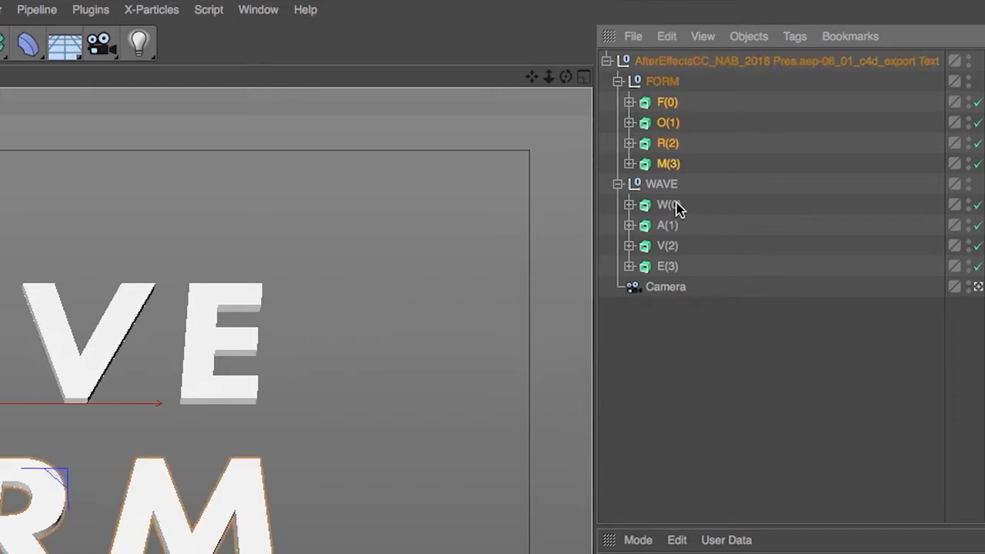
pyautogui.click(661, 183)
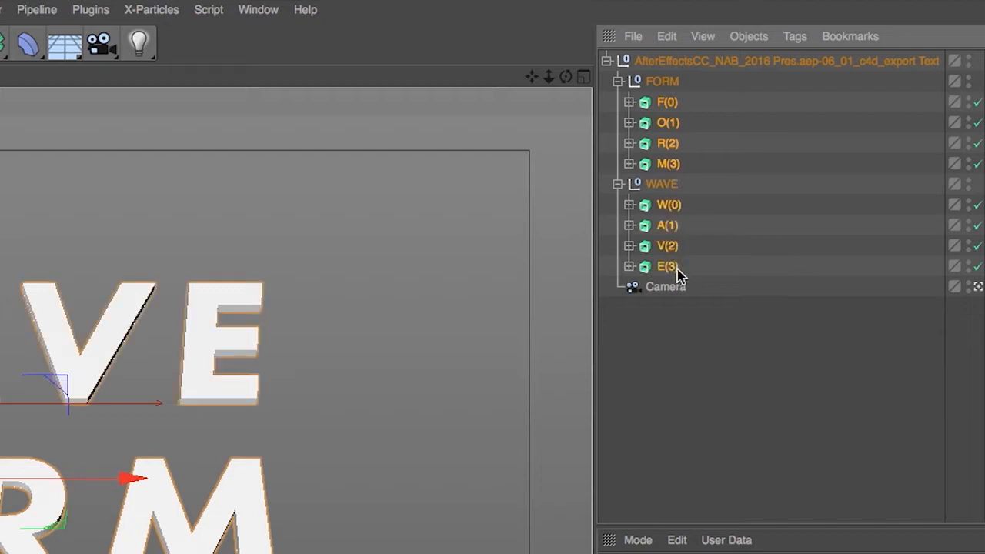
pyautogui.moveTo(669, 103)
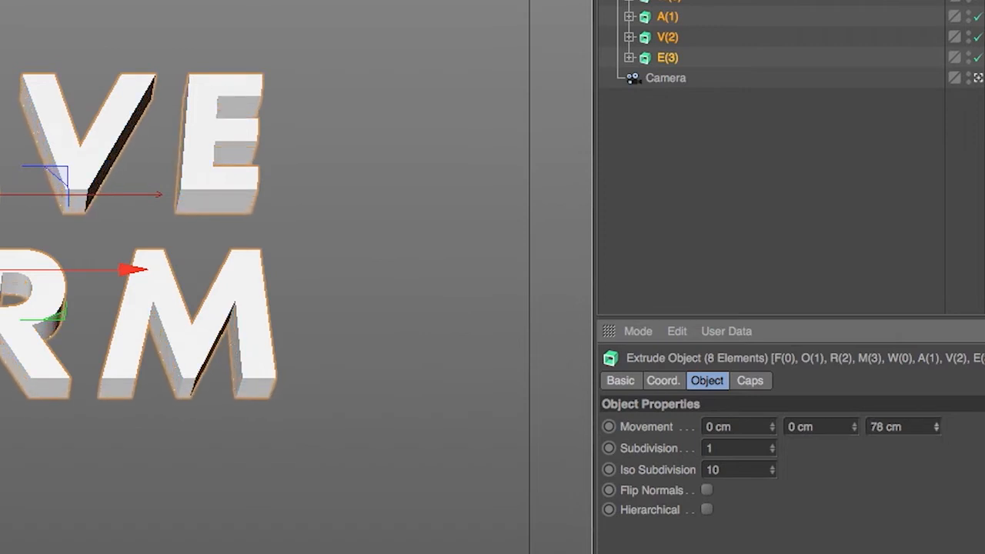
pyautogui.moveTo(940, 525)
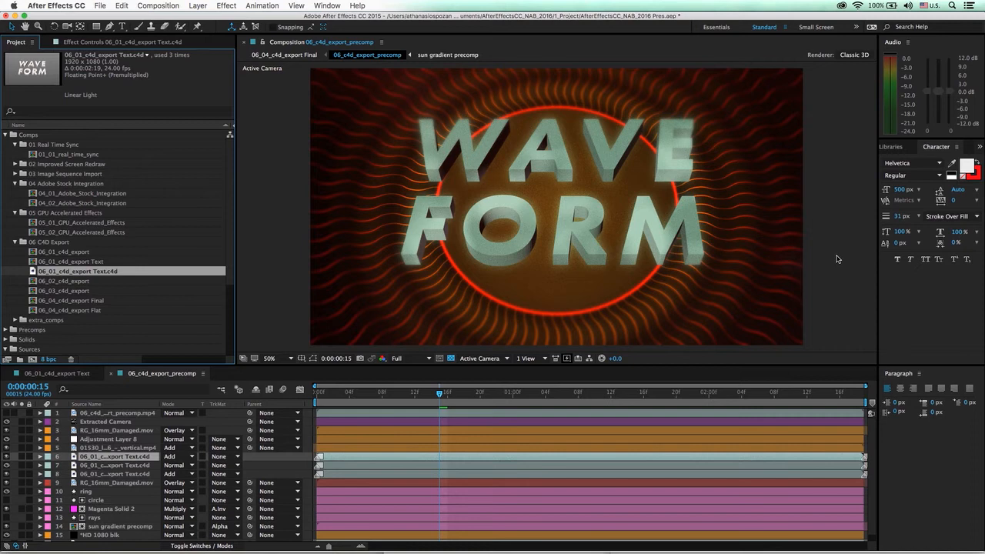
pyautogui.moveTo(549, 291)
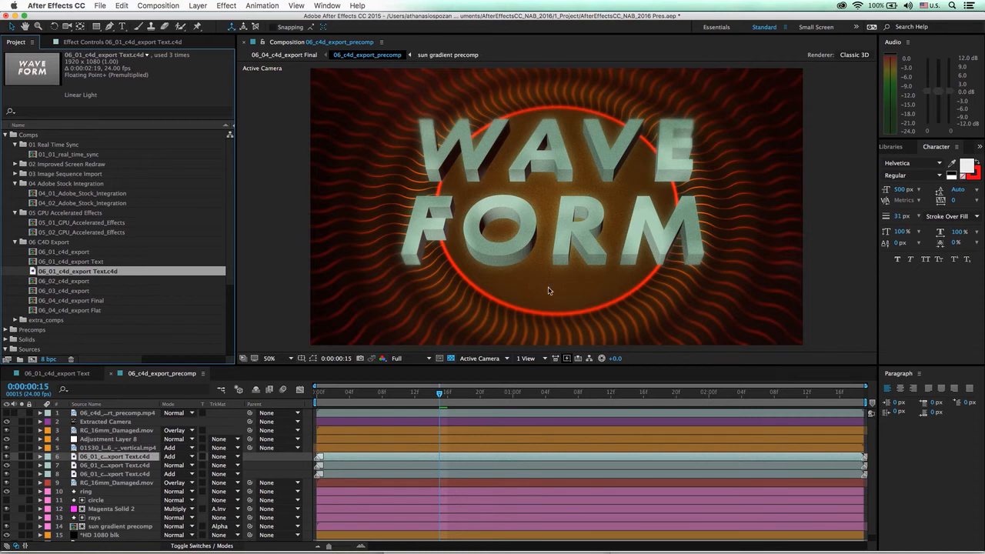
# Reopen the 06_01_c4d_export Text composition from the Project panel
pyautogui.doubleClick(69, 261)
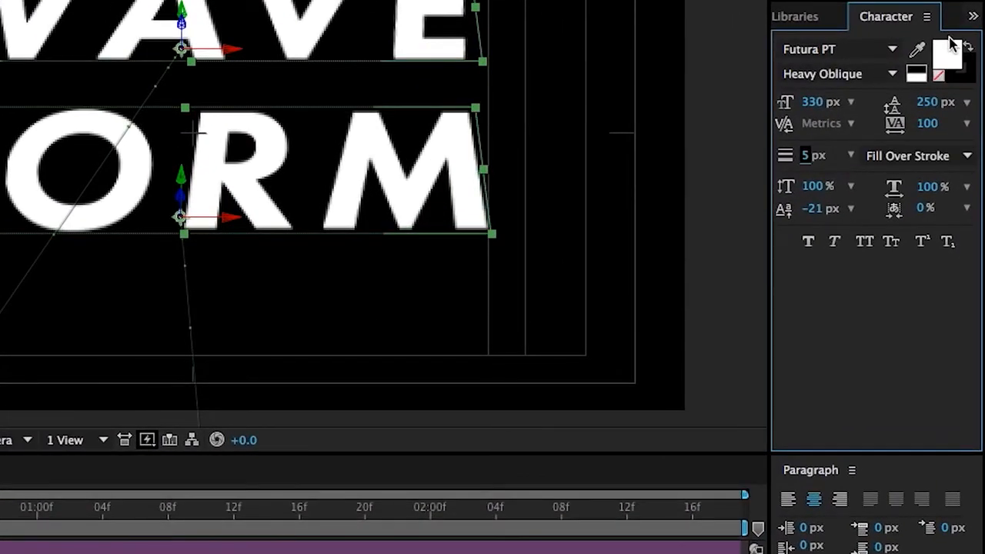
# Give the WAVE and FORM letters a red (FA0000) stroke colour
pyautogui.click(948, 60)
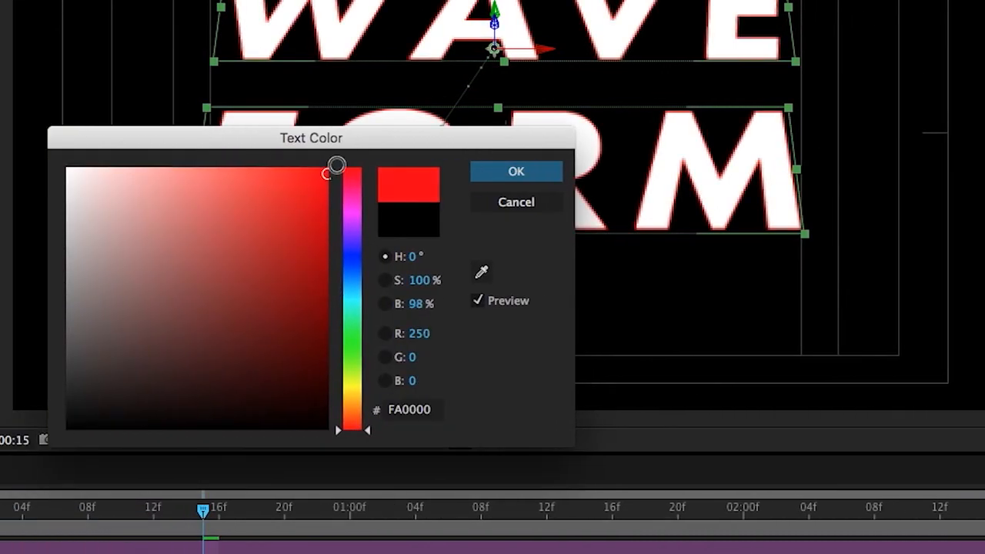
pyautogui.click(516, 171)
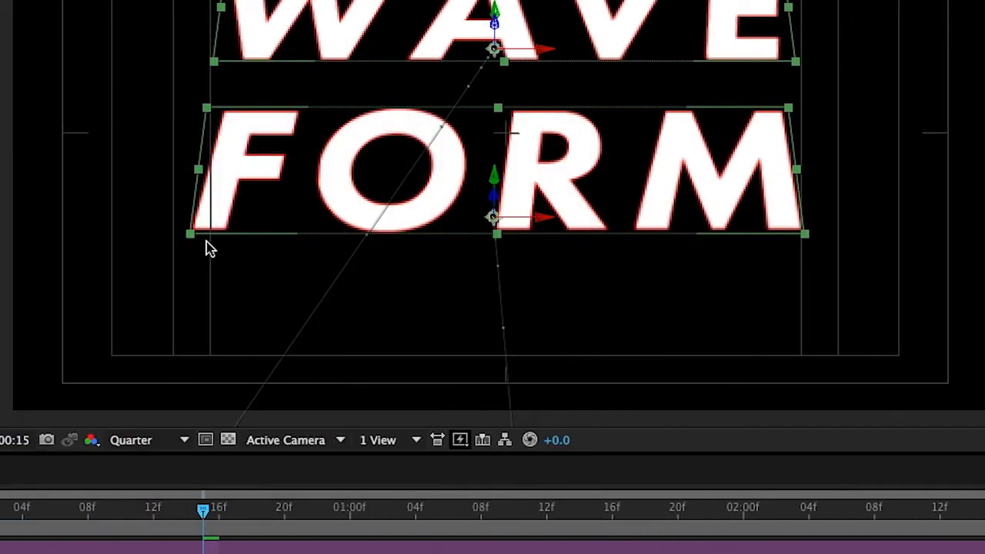
pyautogui.moveTo(290, 138)
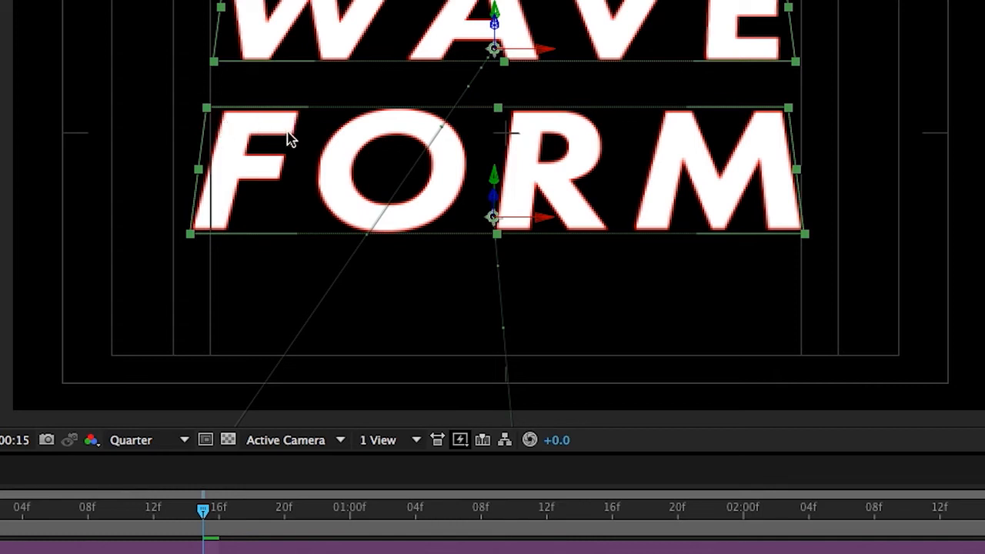
pyautogui.moveTo(288, 161)
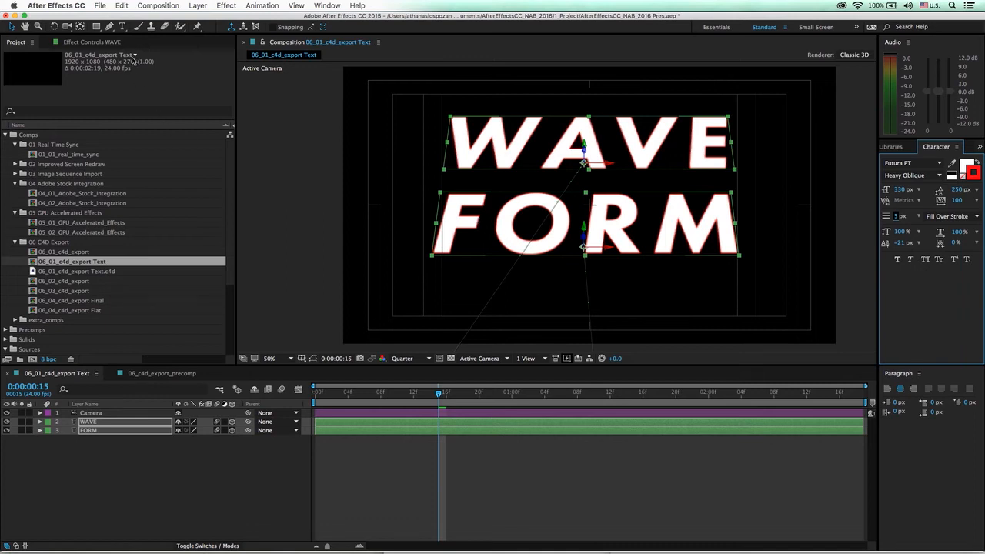
# Re-export the text comp as extruded shapes, overwriting 06_01_c4d_export Text.c4d
pyautogui.click(121, 9)
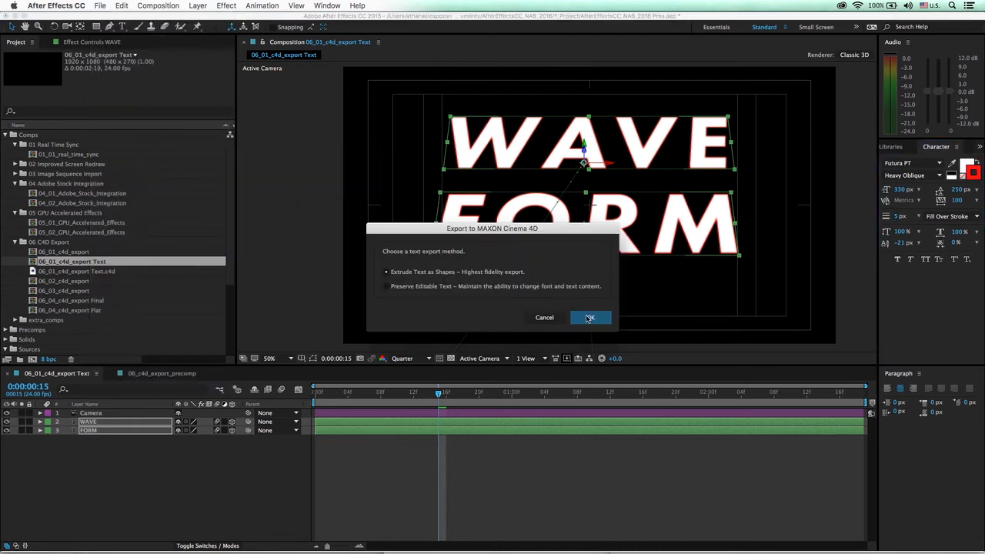
pyautogui.click(590, 317)
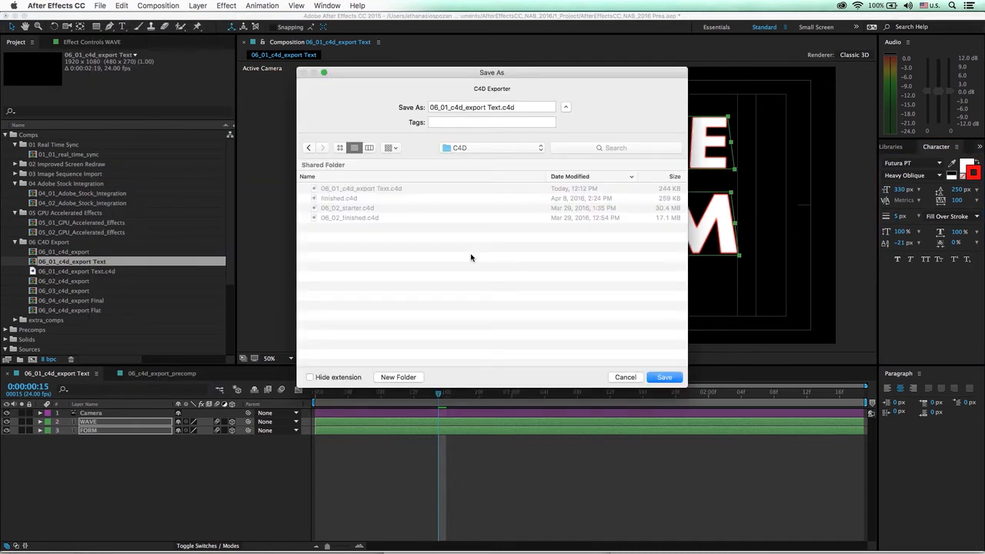
pyautogui.moveTo(586, 318)
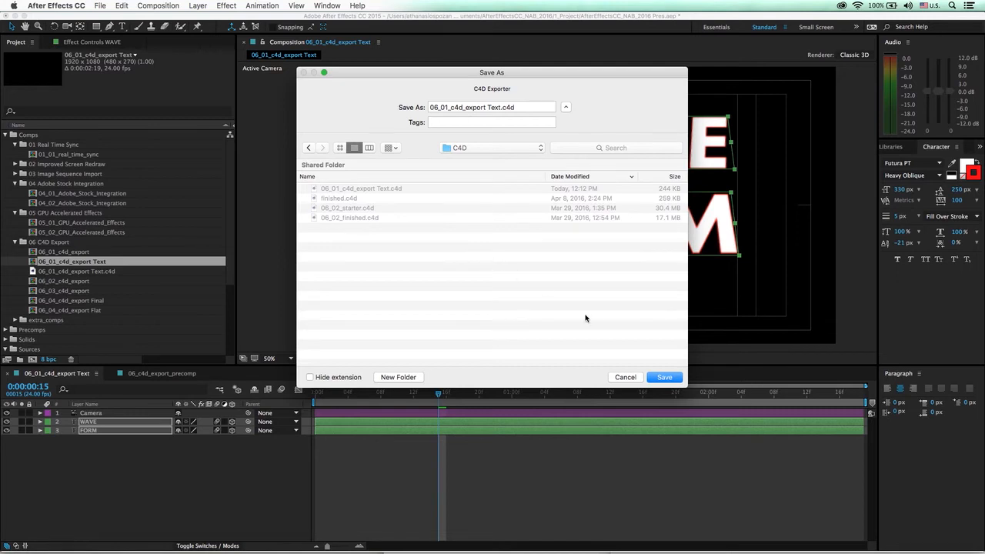
pyautogui.click(664, 377)
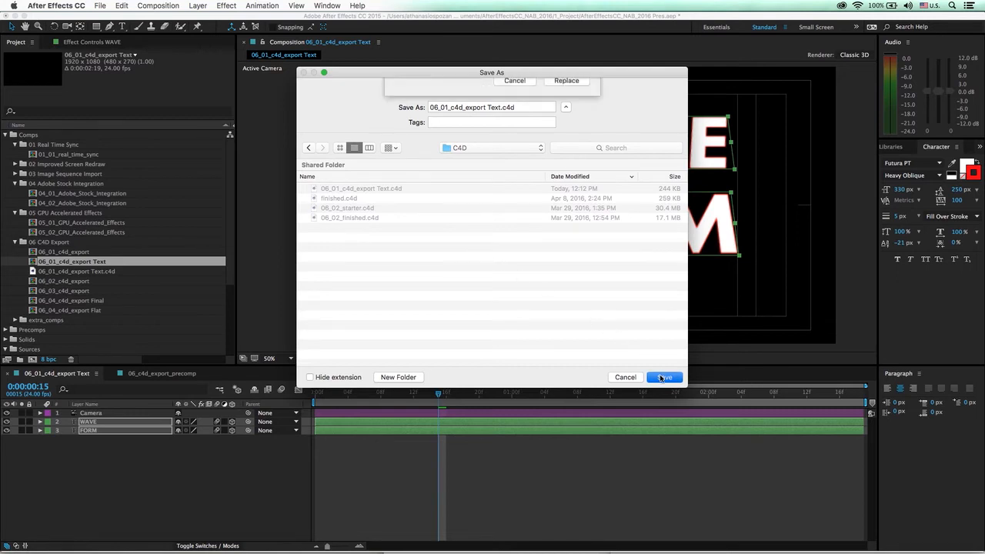
pyautogui.click(665, 377)
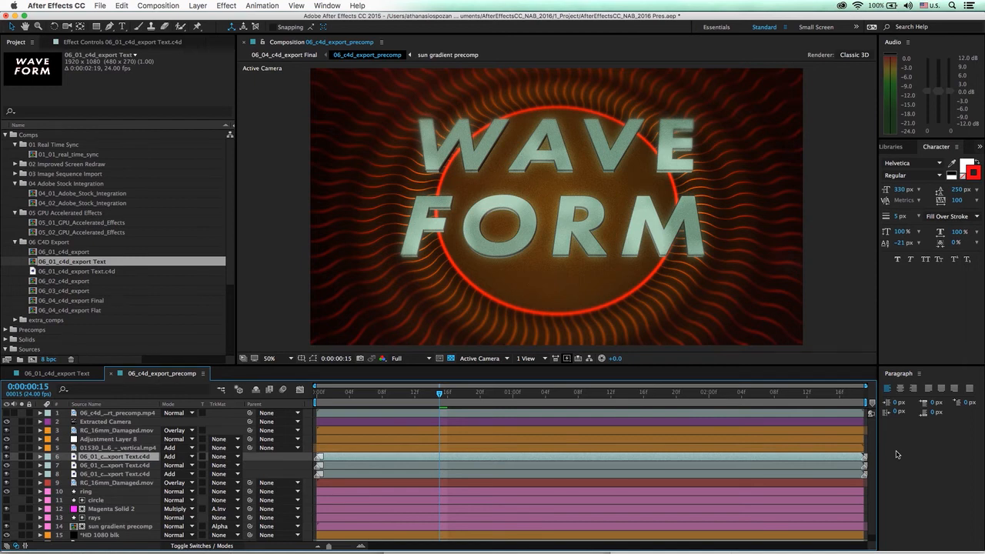
pyautogui.moveTo(242, 343)
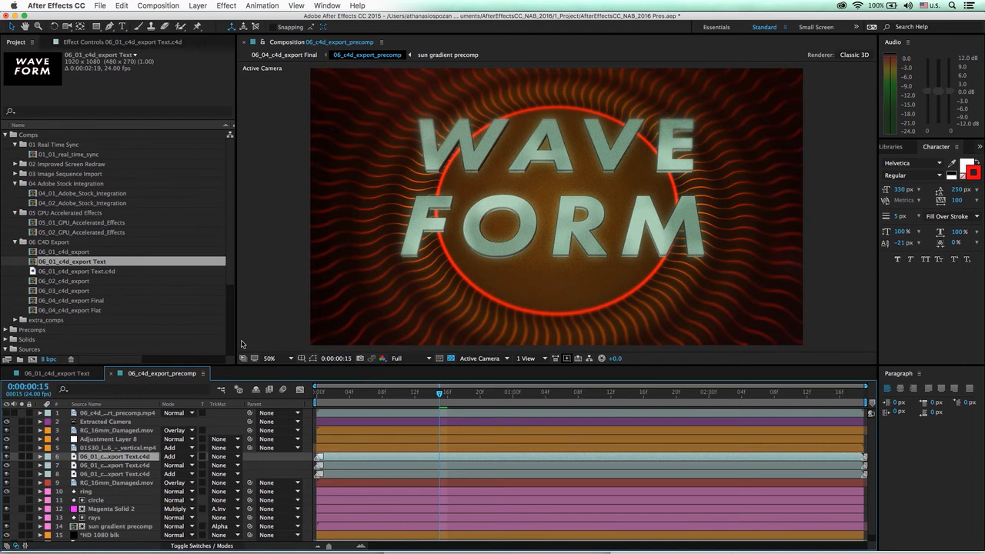
# View the reloaded Cinema 4D text layers in the 06_c4d_export_precomp composite
pyautogui.click(77, 271)
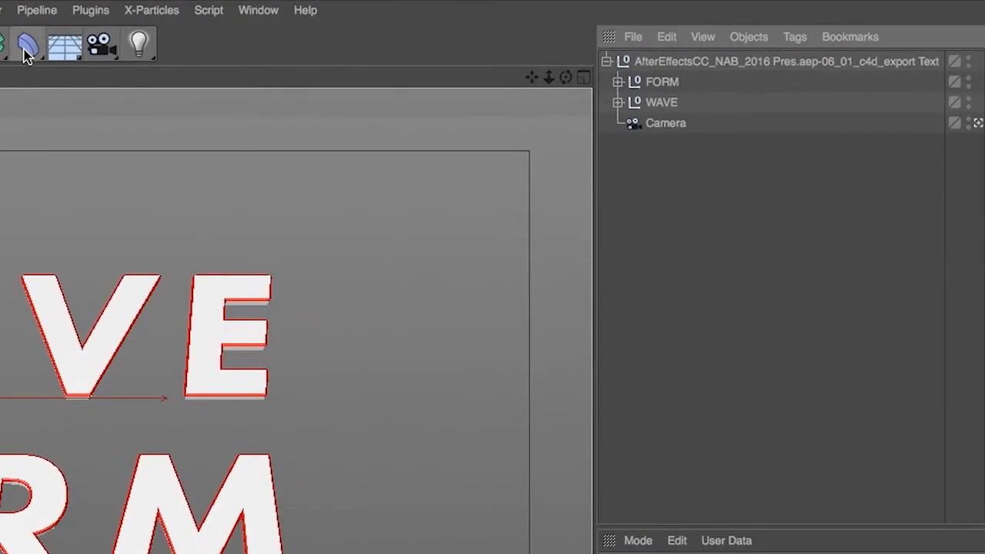
# Add a Bend deformer and rotate it 90° on P and 90° on B
pyautogui.click(31, 42)
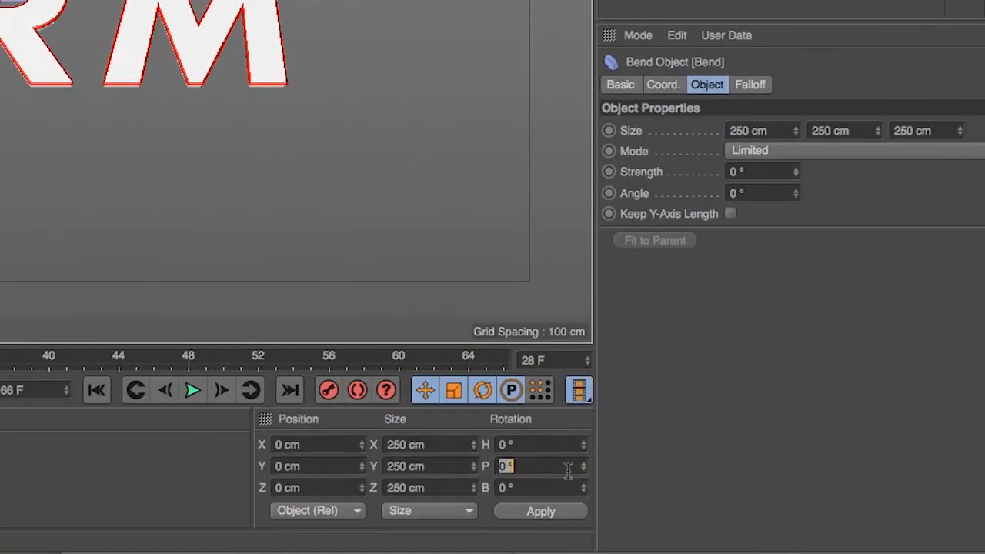
pyautogui.write('90')
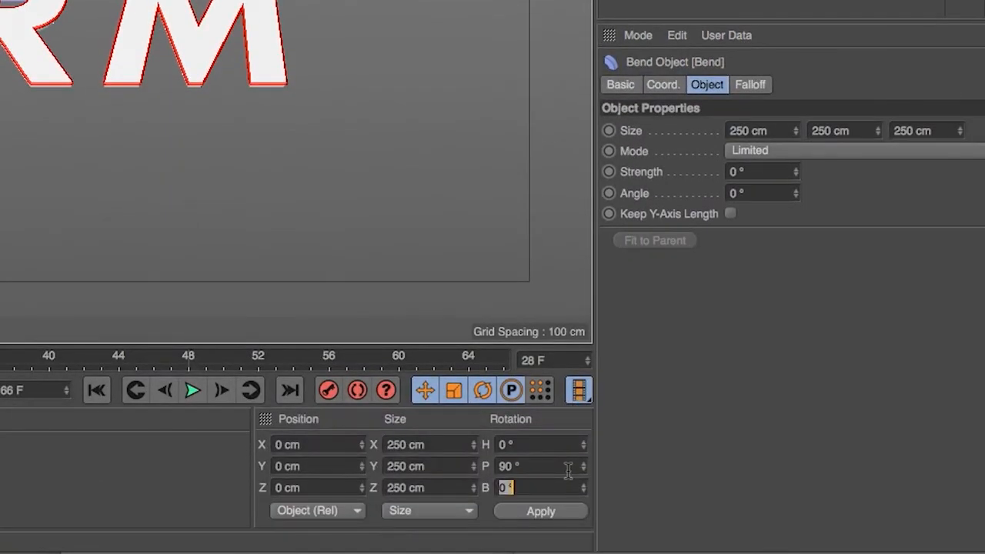
pyautogui.write('90')
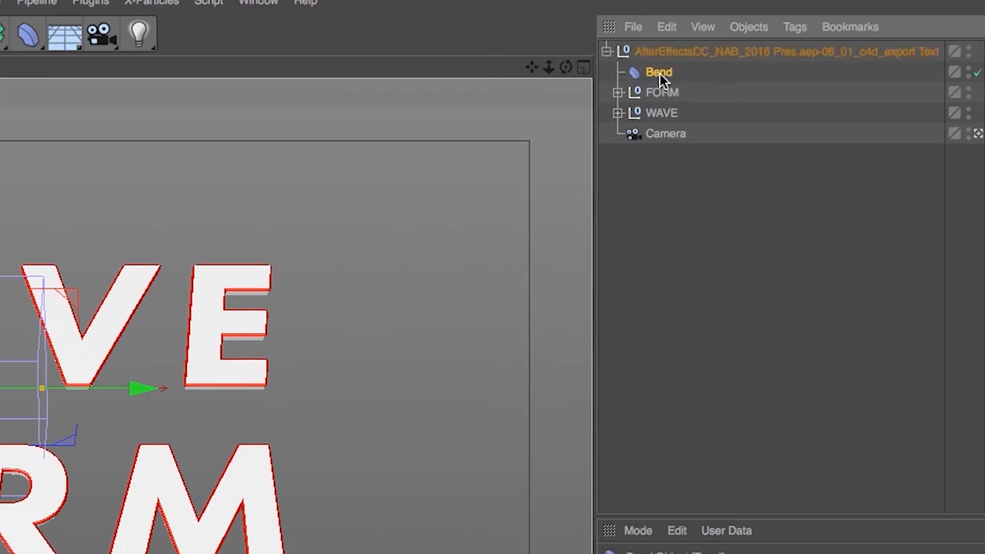
# Set the Bend deformer to 21° strength, Keep Y-Axis Length and Unlimited mode
pyautogui.click(658, 71)
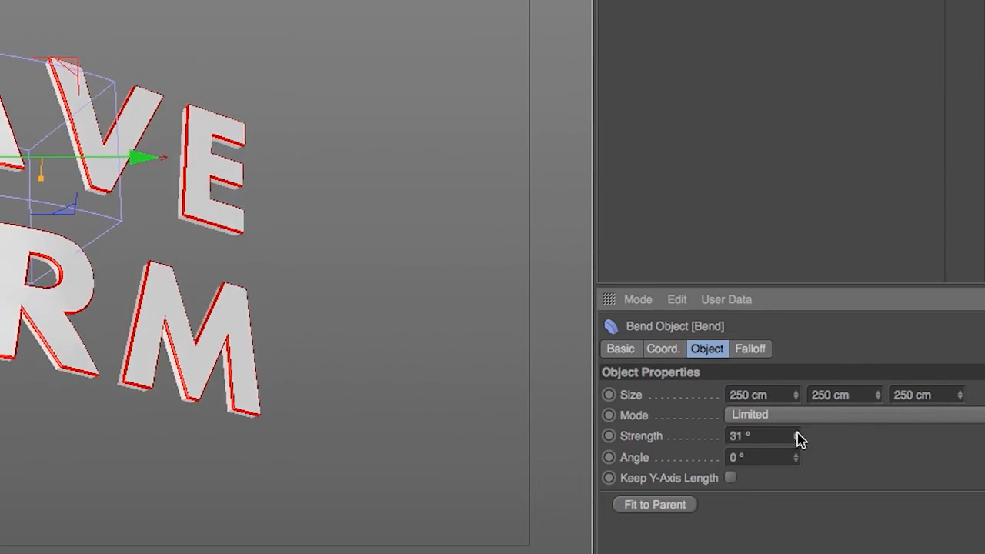
pyautogui.click(730, 478)
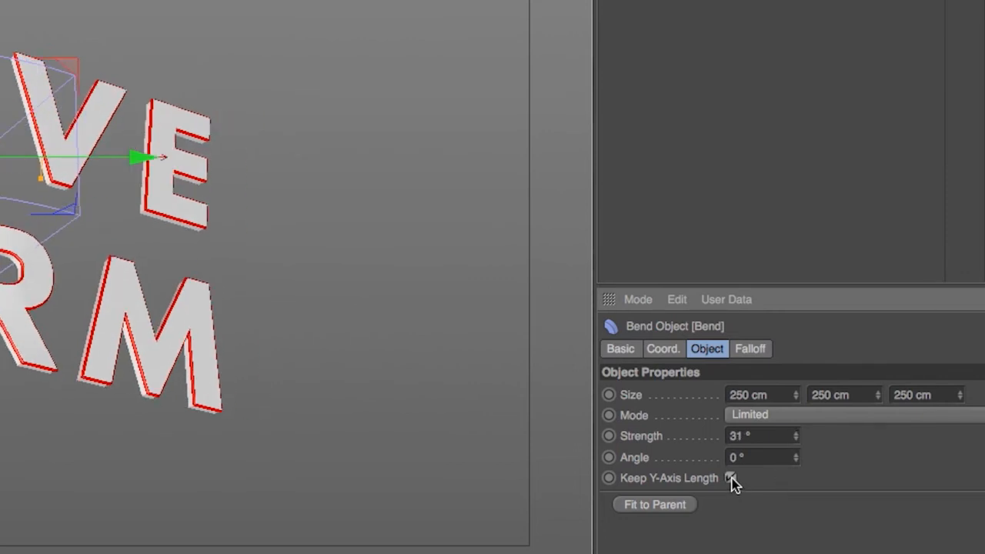
pyautogui.click(730, 479)
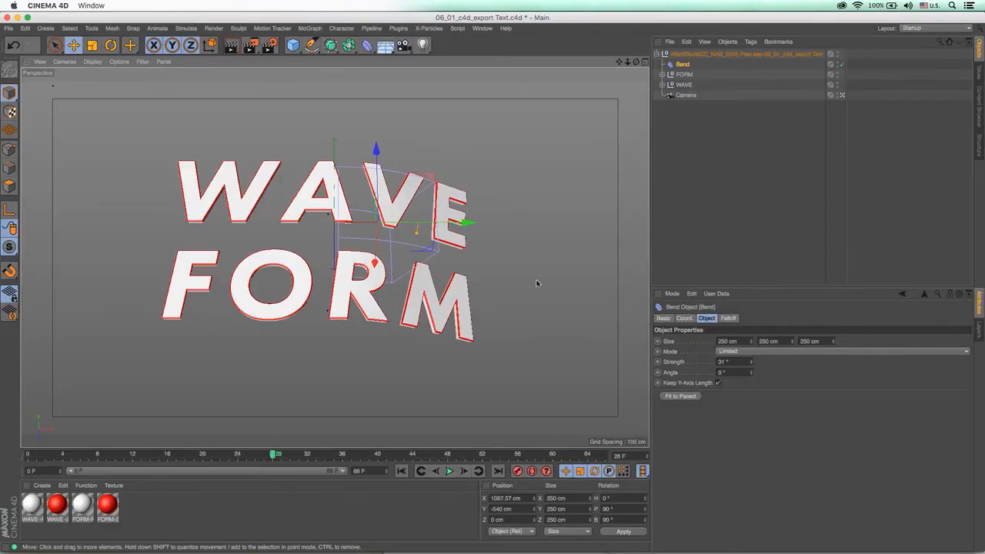
pyautogui.click(843, 351)
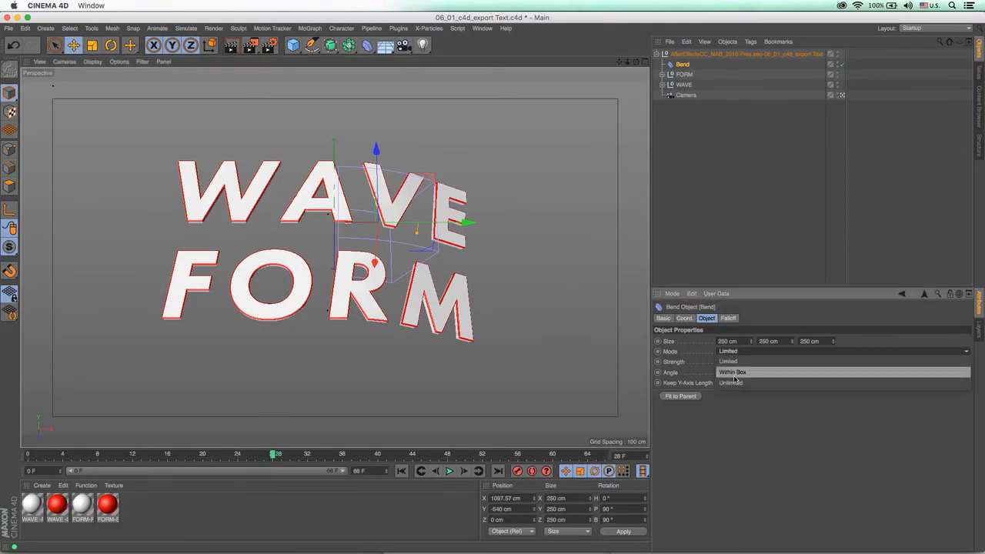
pyautogui.click(731, 382)
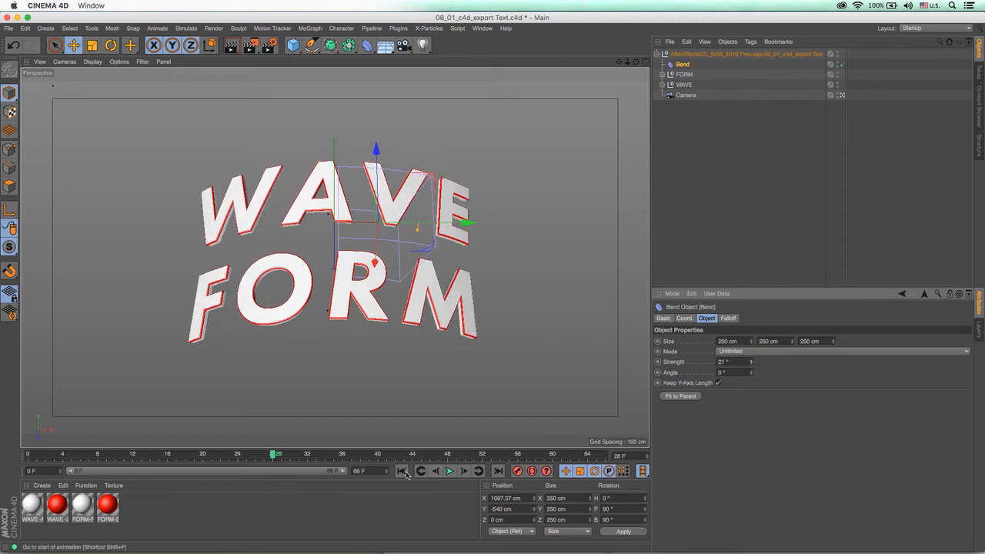
# Rewind and play back the animation to preview the curved WAVE FORM text
pyautogui.click(460, 473)
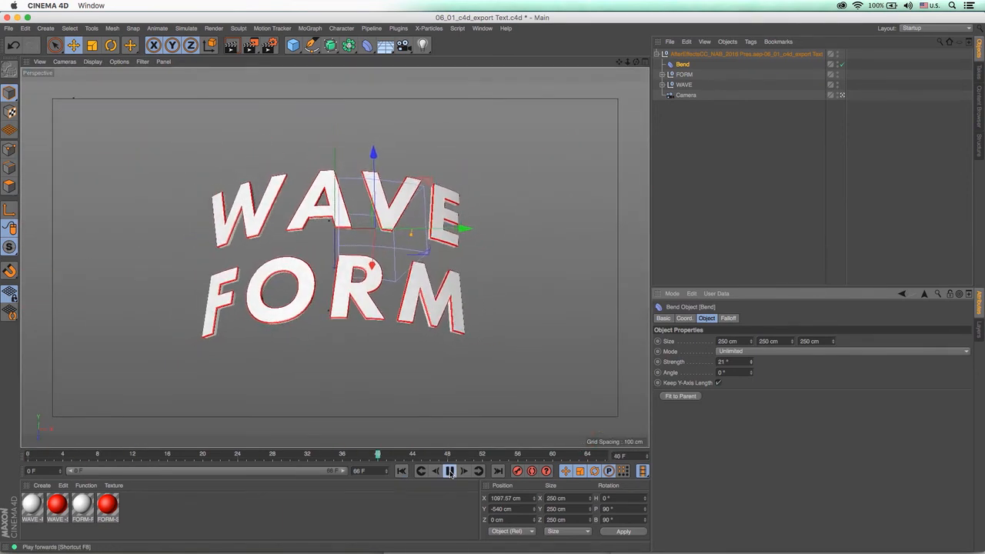
pyautogui.click(451, 472)
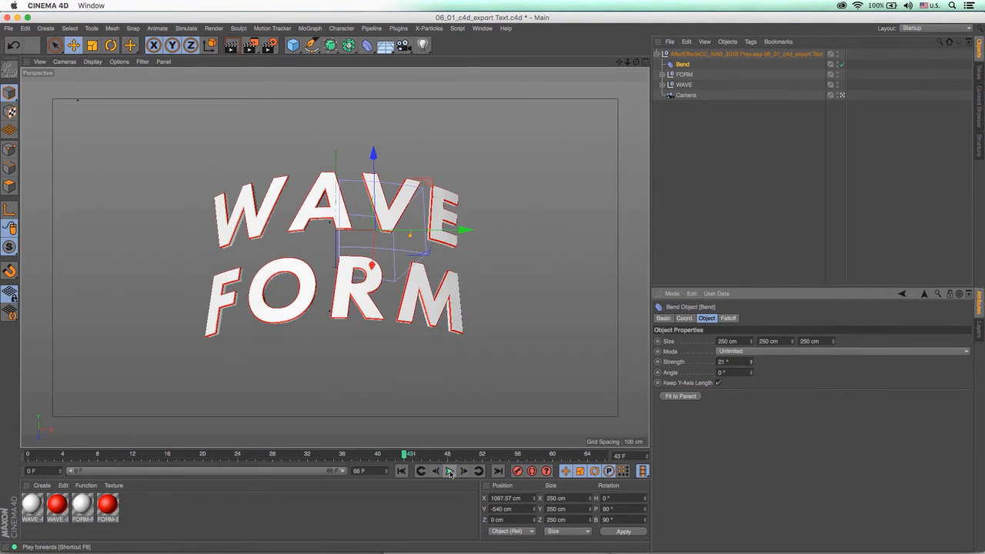